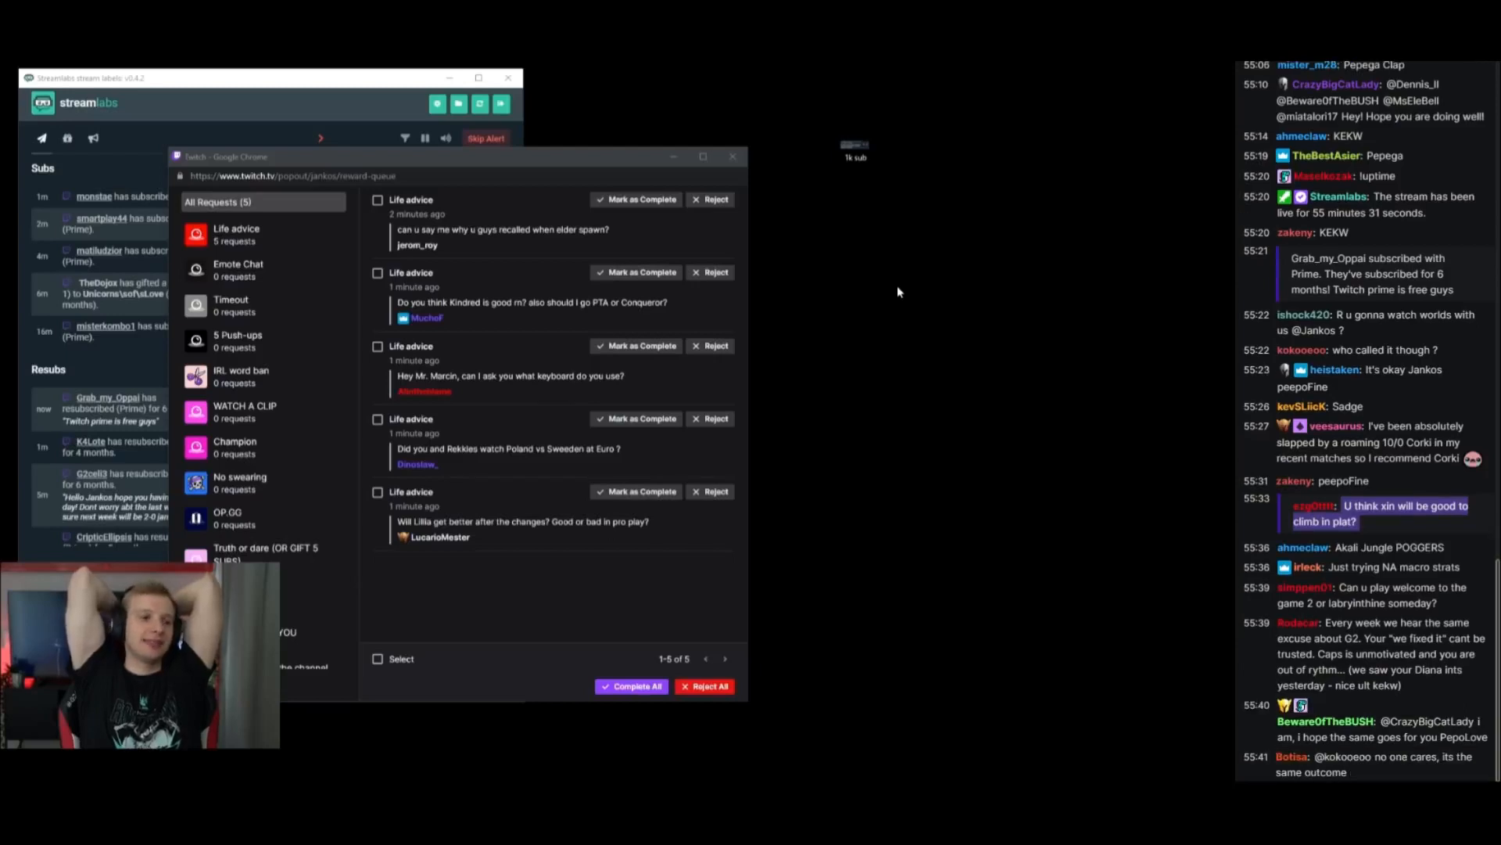
scroll("down", 3)
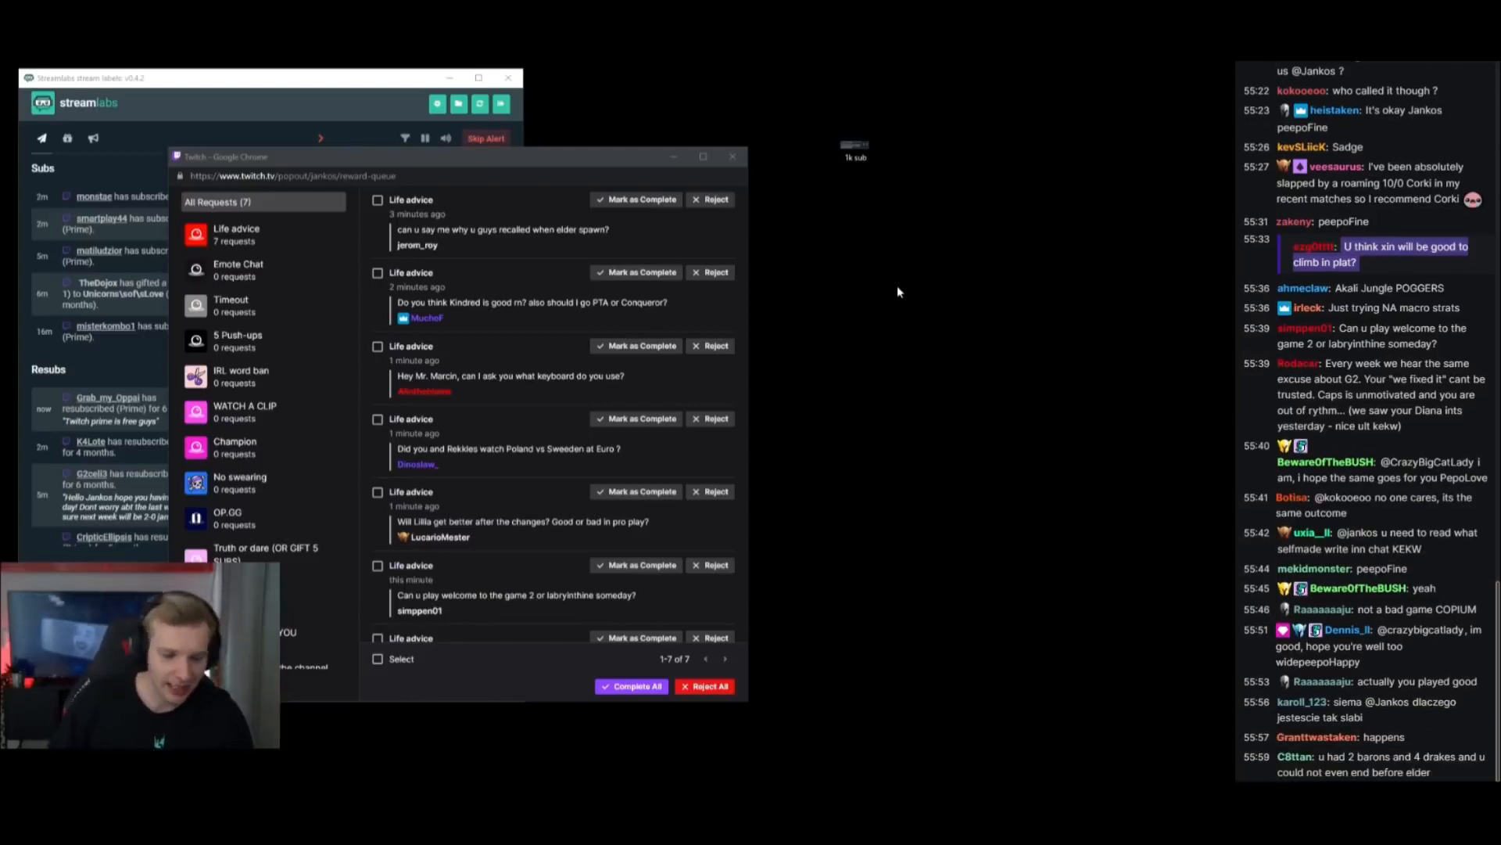
scroll("down", 3)
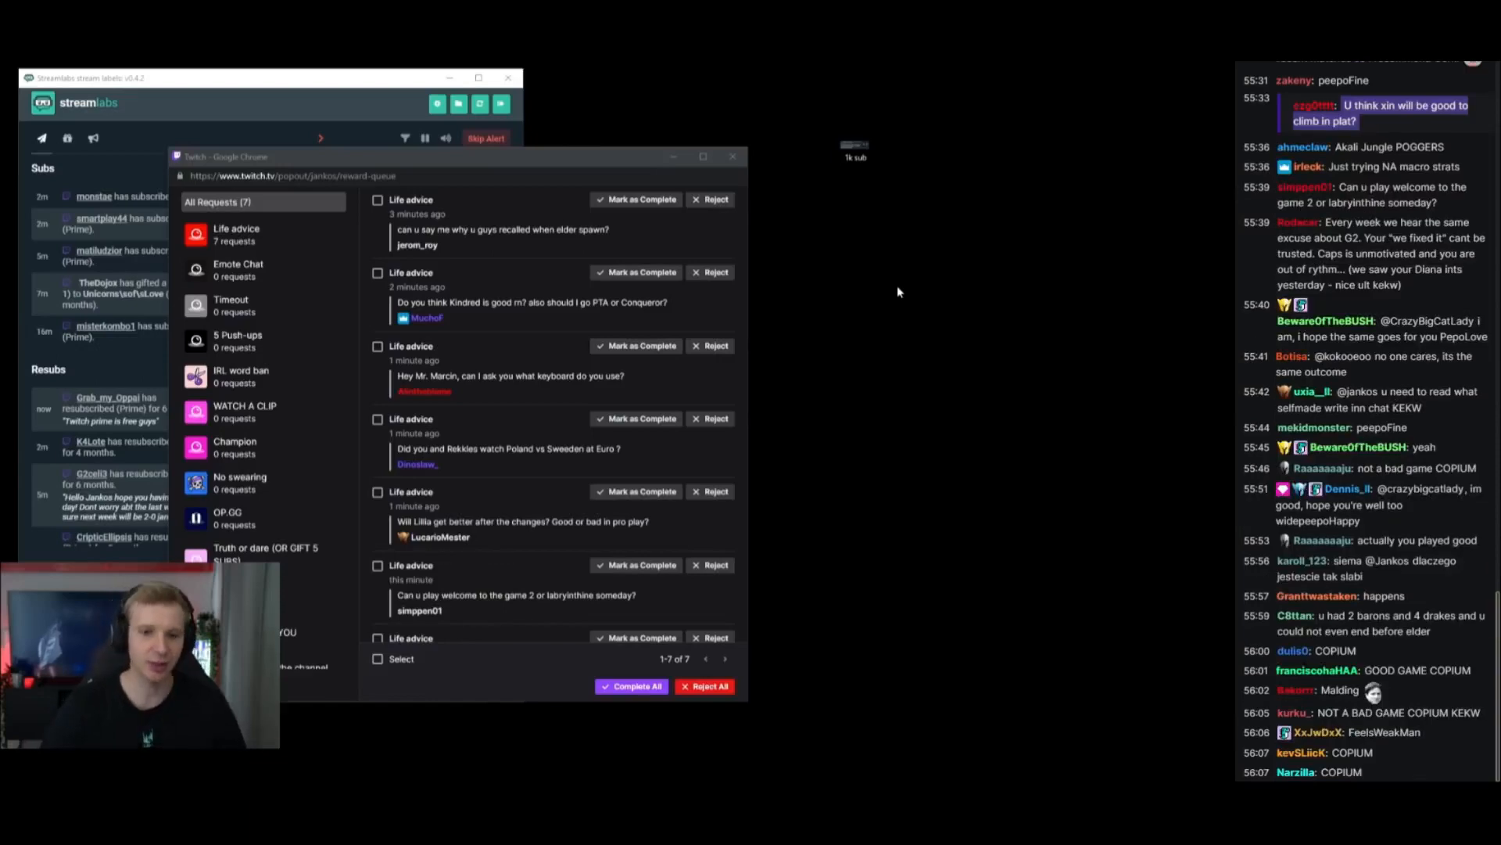
scroll("down", 3)
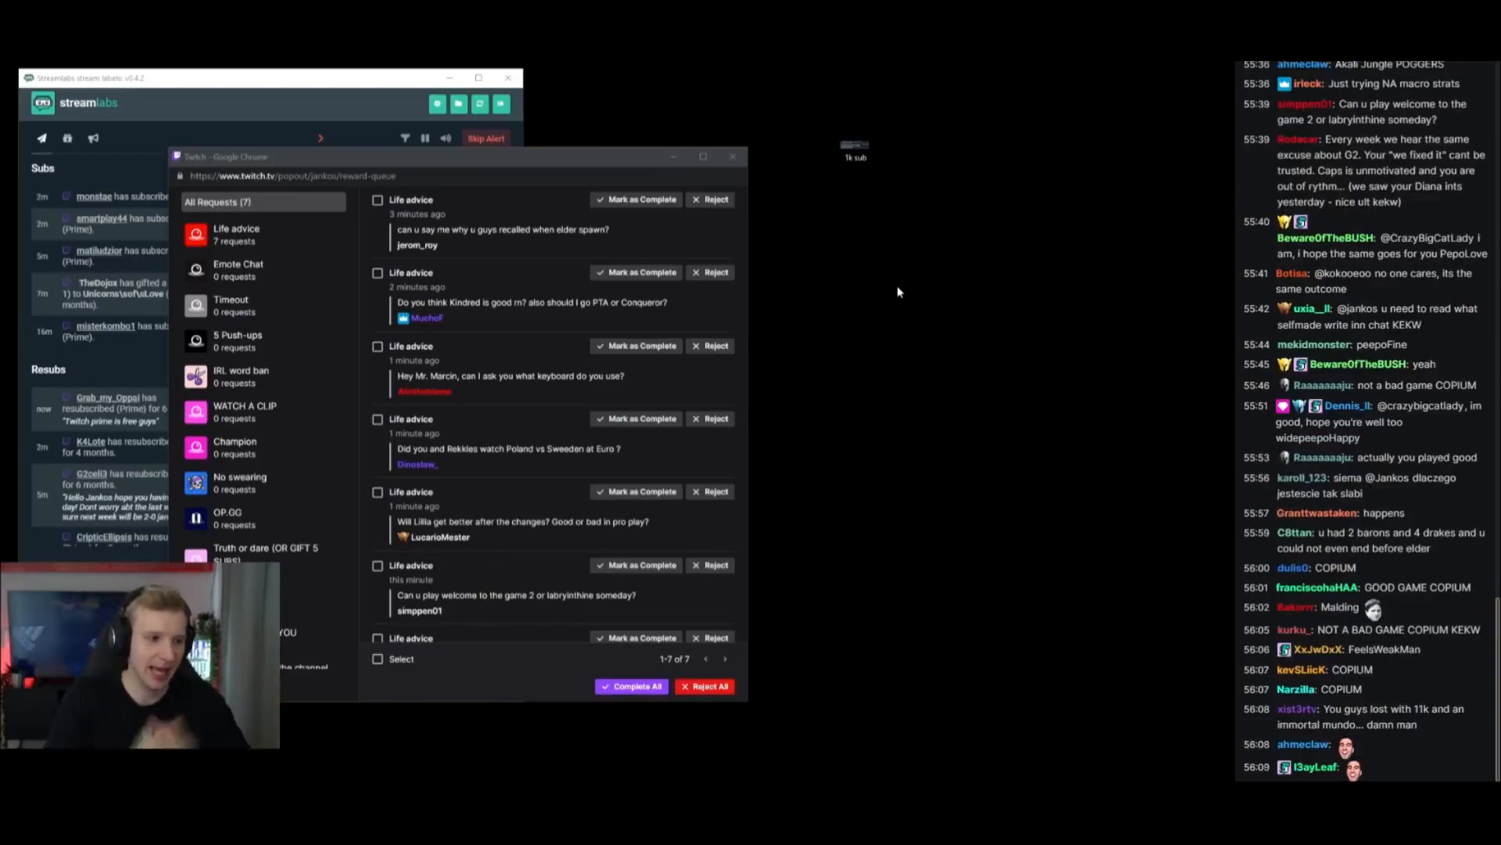